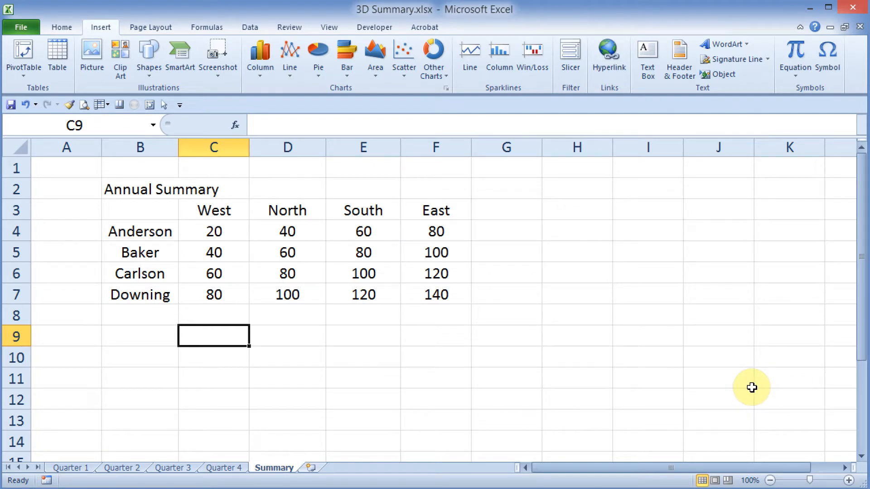
pyautogui.moveTo(365, 176)
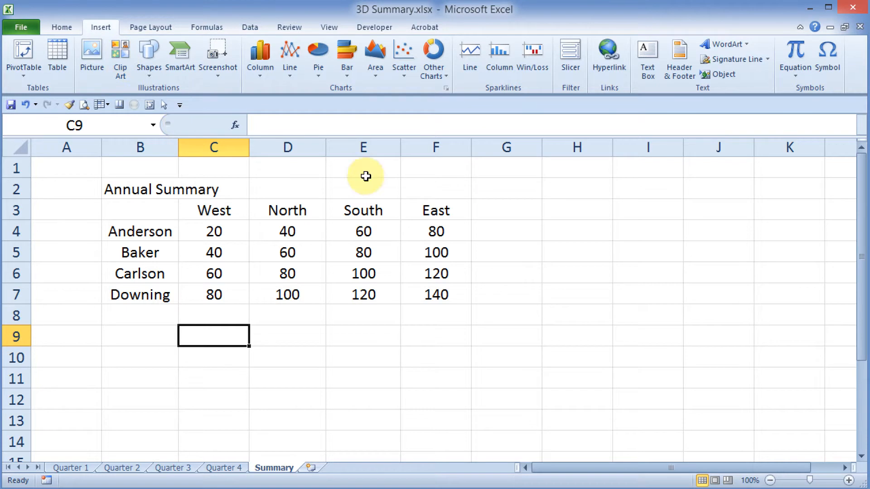
pyautogui.moveTo(828, 59)
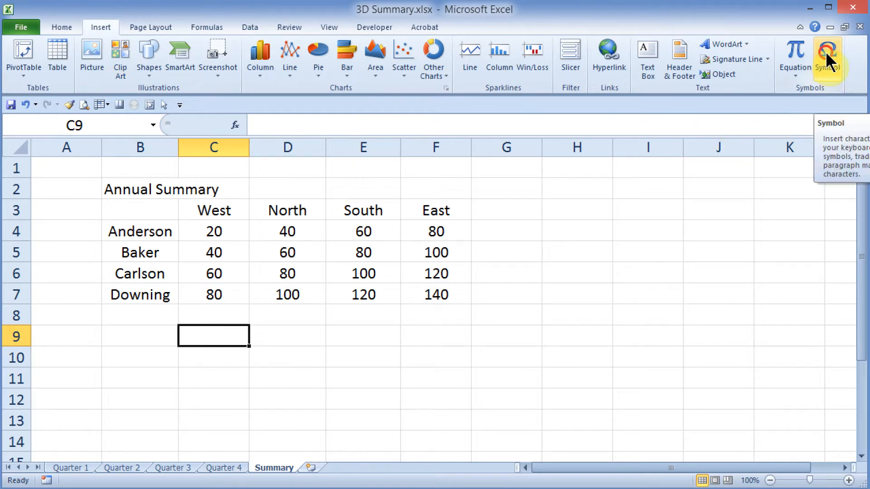
# - Open the Symbol dialog, set Font to (normal text), and select the small ñ
pyautogui.click(827, 59)
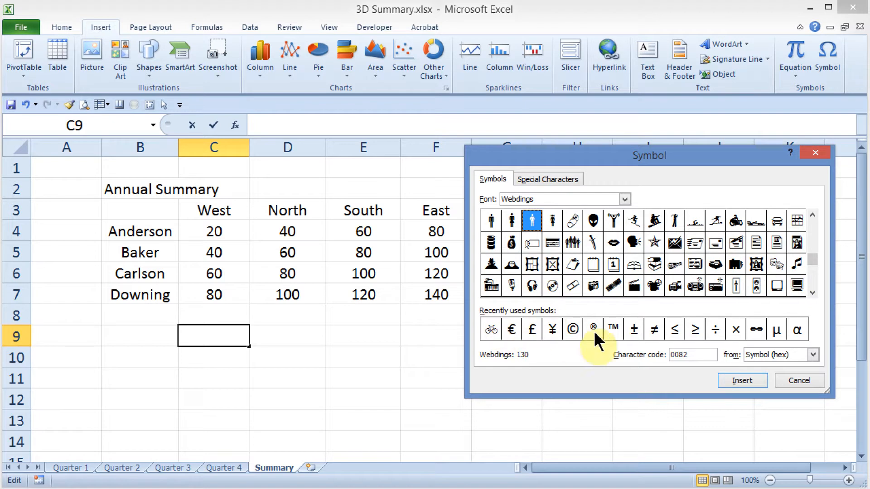
pyautogui.moveTo(611, 217)
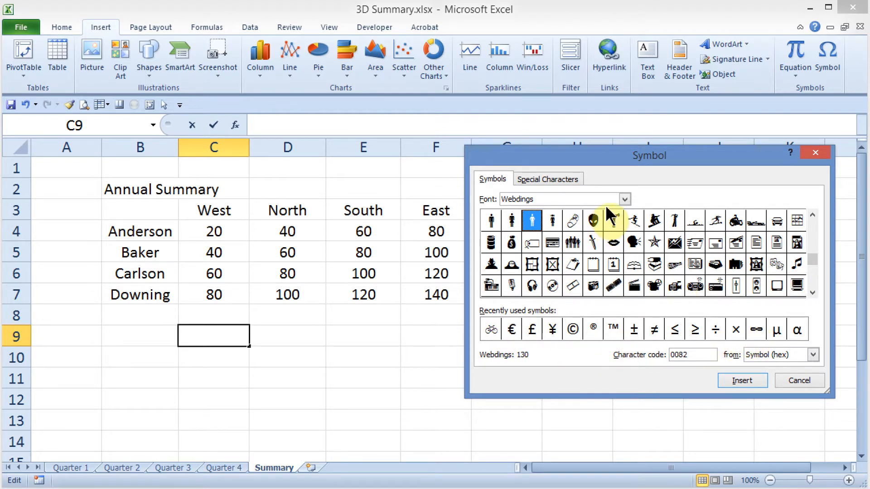
pyautogui.click(624, 199)
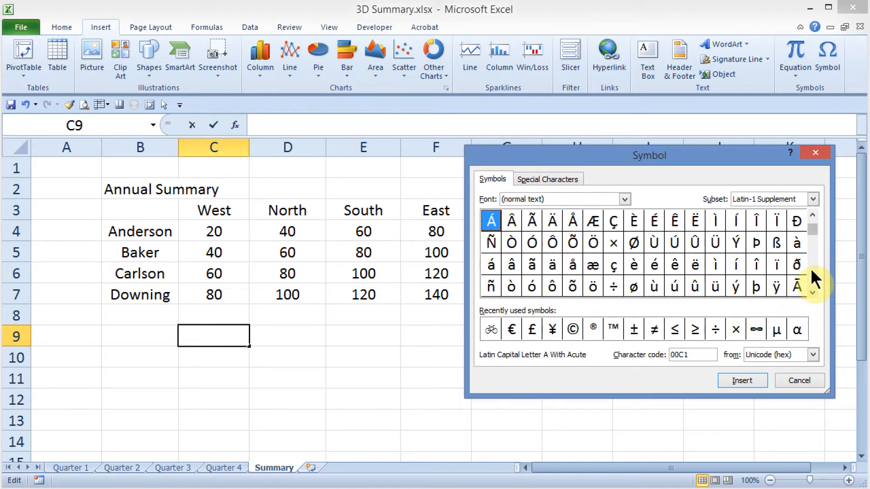
pyautogui.moveTo(502, 287)
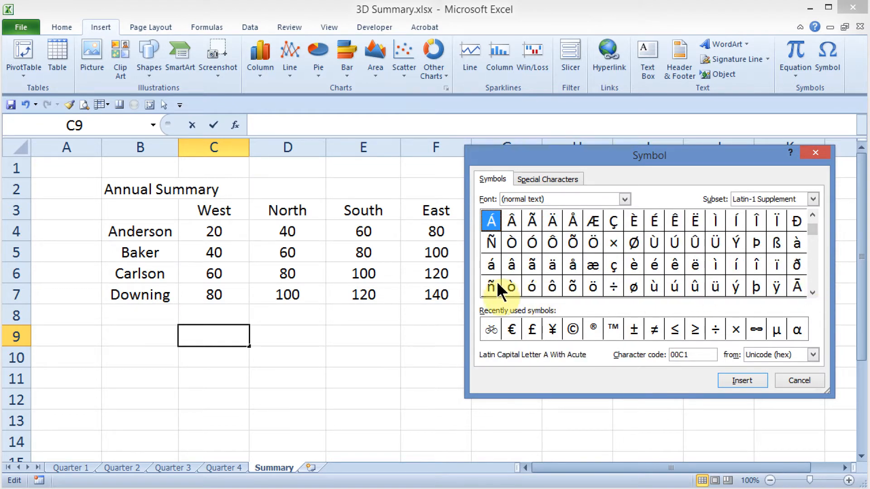
pyautogui.click(491, 287)
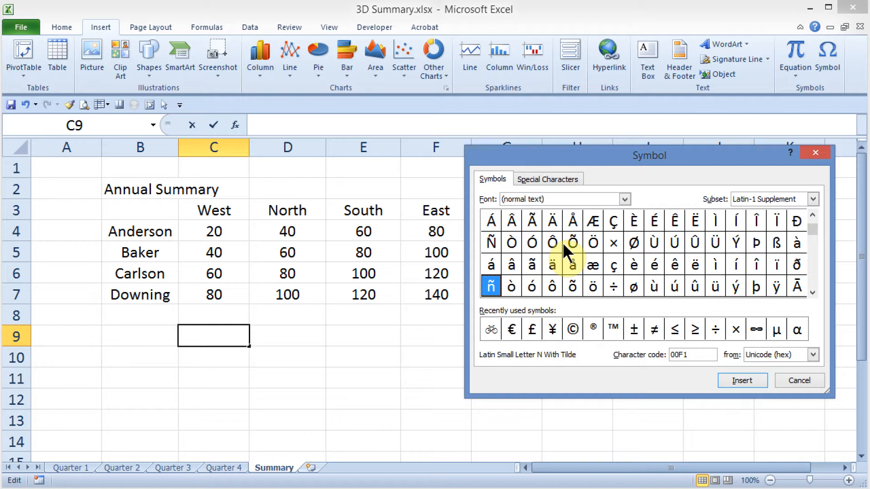
pyautogui.moveTo(593, 339)
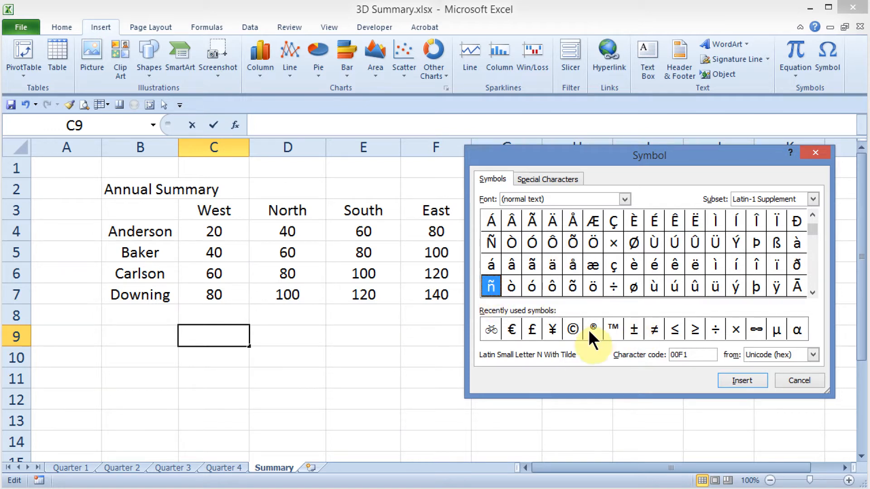
# - Show the ñ character code as ASCII decimal 241 and insert it into C9
pyautogui.click(812, 354)
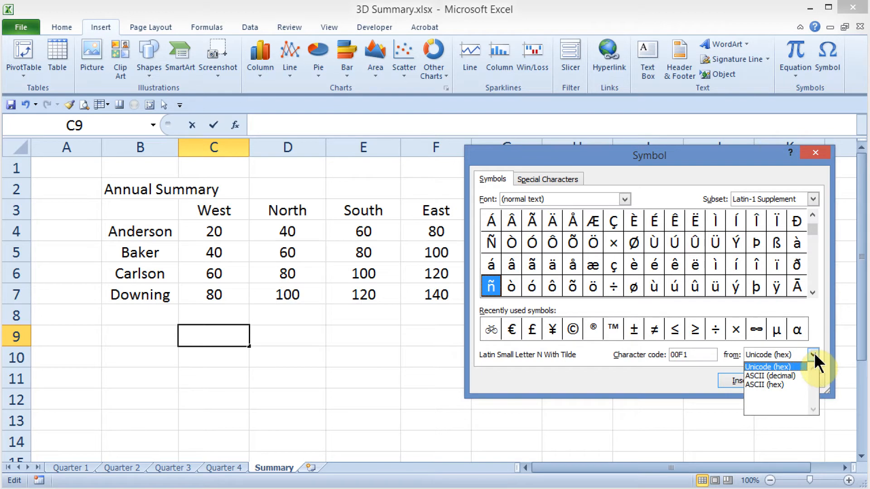
pyautogui.click(771, 376)
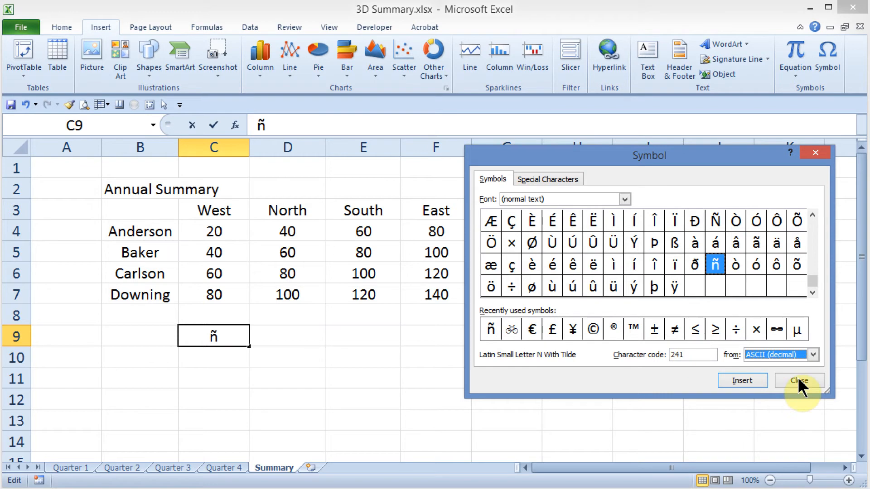
# - Close the Symbol dialog and type 'Piñata' in D9 using Alt+0241 for ñ
pyautogui.click(798, 381)
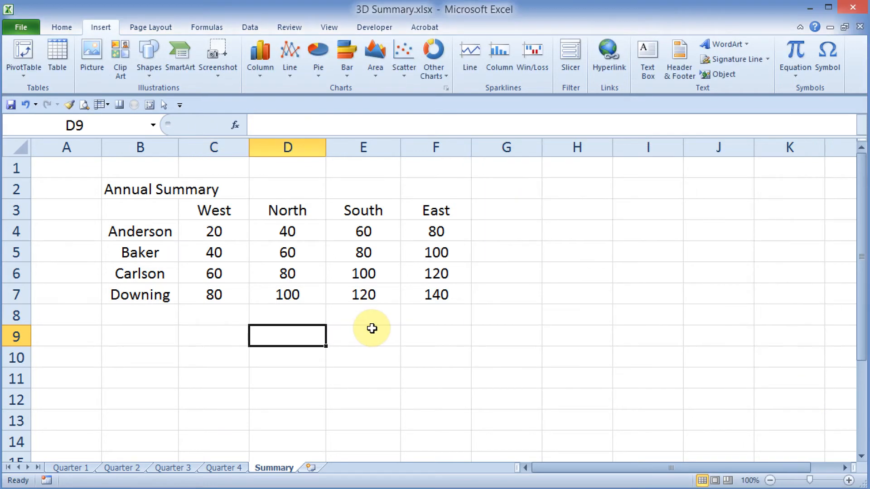
pyautogui.write('Pi')
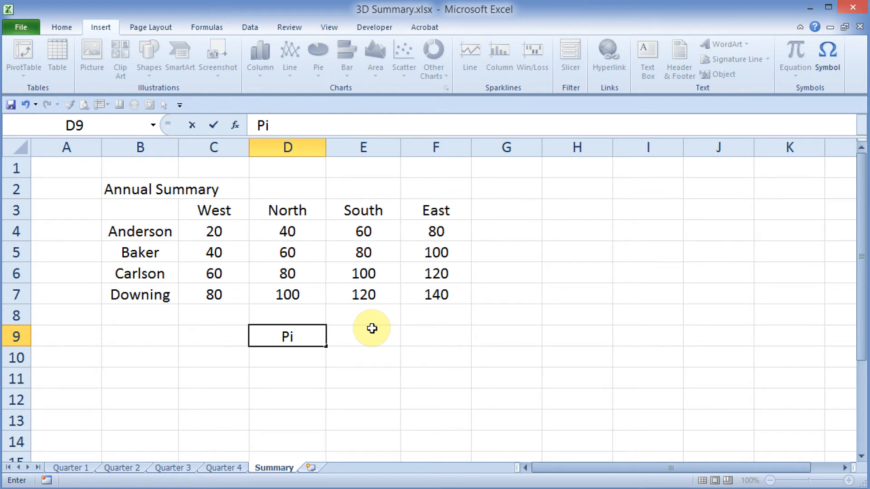
pyautogui.write('ñ')
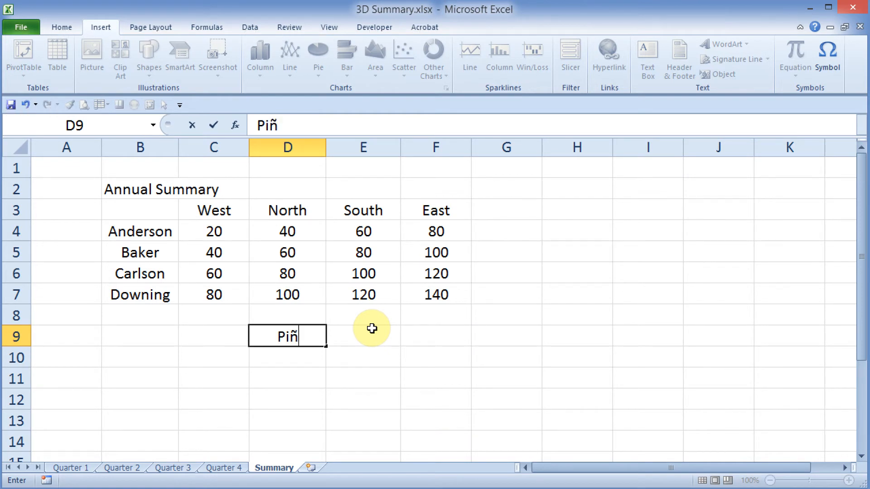
pyautogui.write('ata')
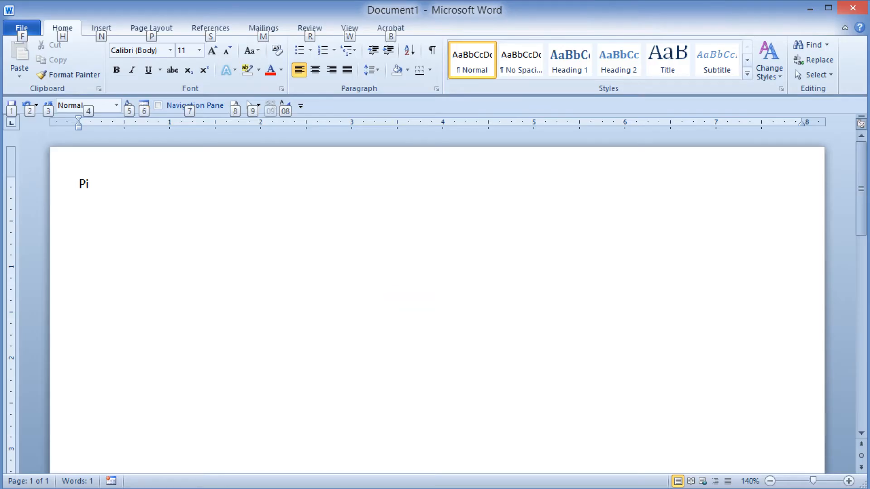
# - Complete 'Piñata' in the Word document with Alt+0241 for ñ
pyautogui.write('ň')
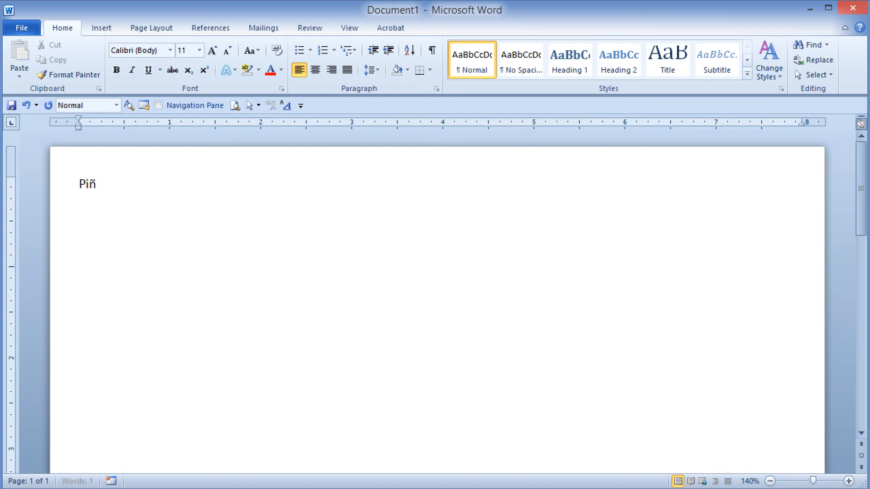
pyautogui.write('ata')
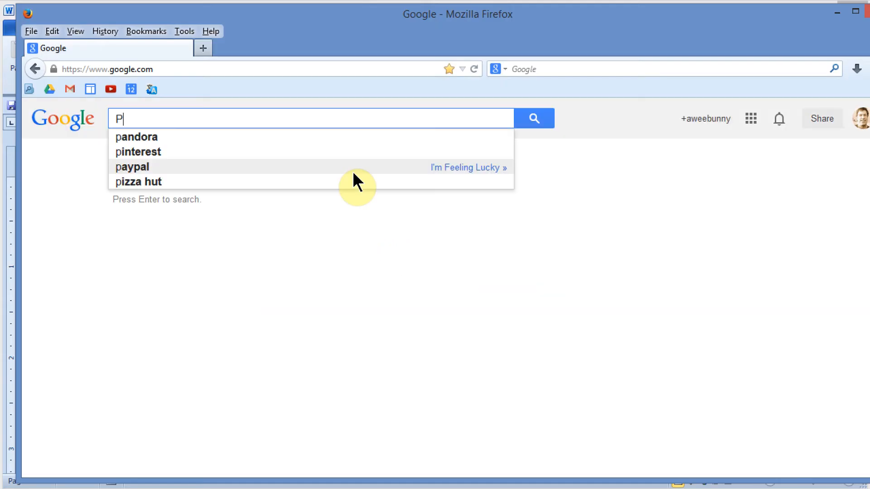
# - Type 'Piñ' in the Google search box and pick the piñata suggestion
pyautogui.write('i')
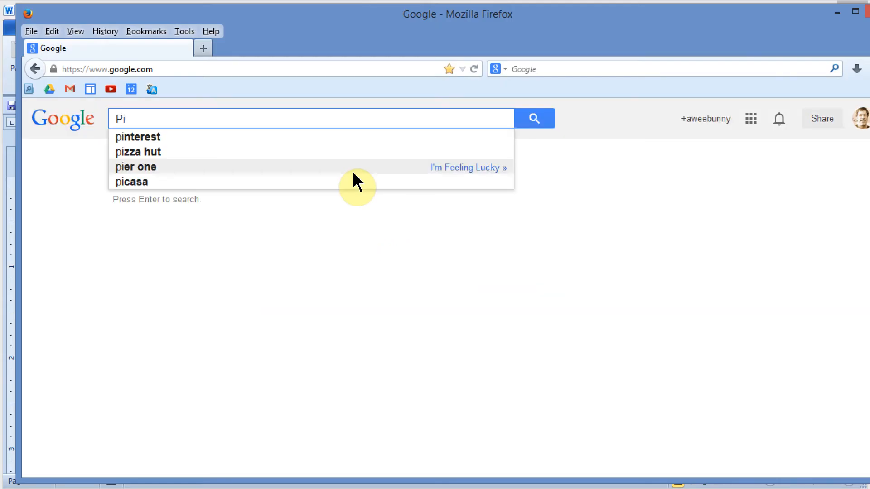
pyautogui.write('ñ')
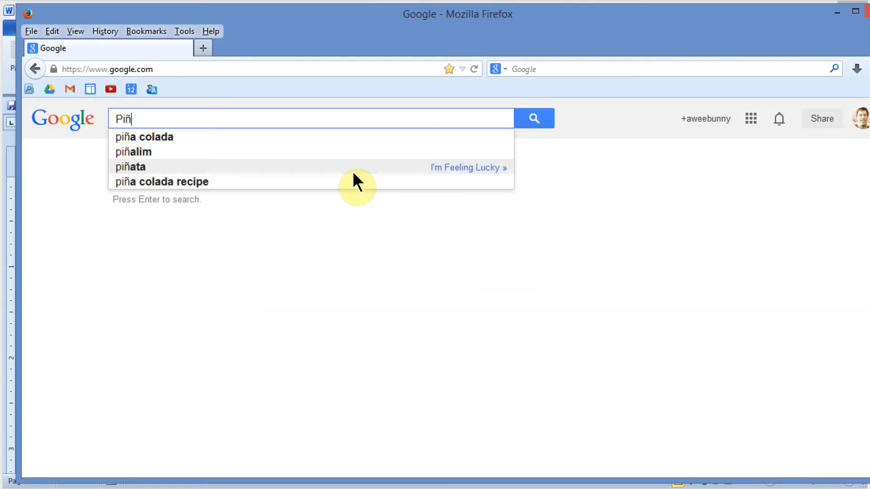
pyautogui.click(130, 167)
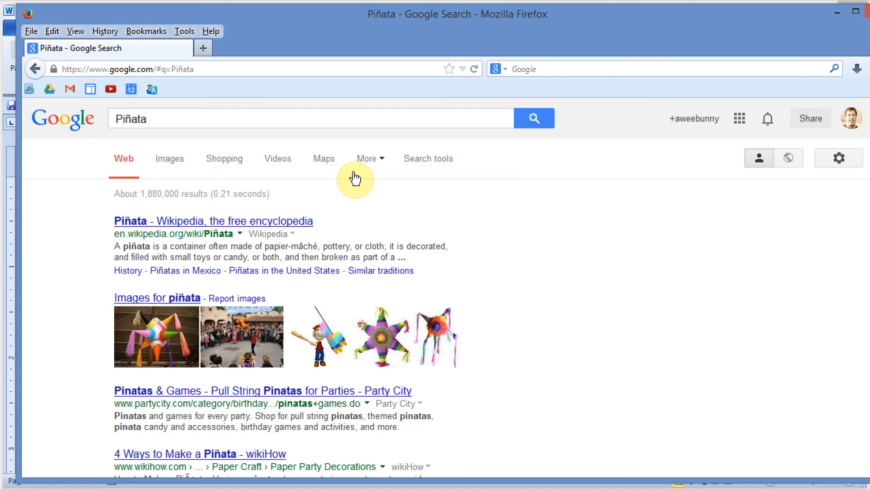